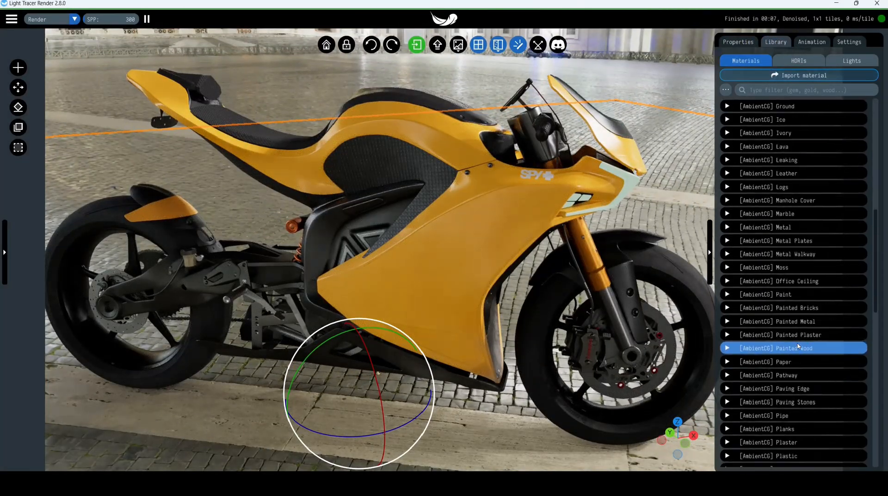
Show materials as thumbnails and filter the library to the Cars tag.
left_click(764, 347)
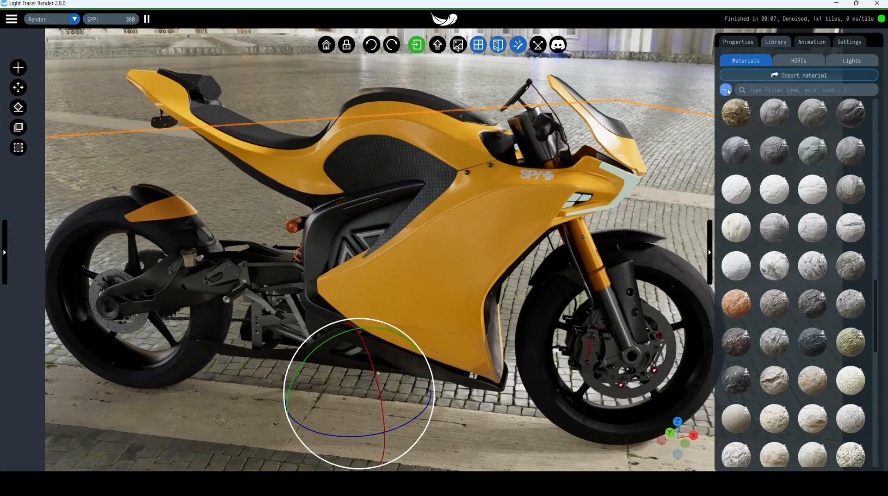
left_click(725, 90)
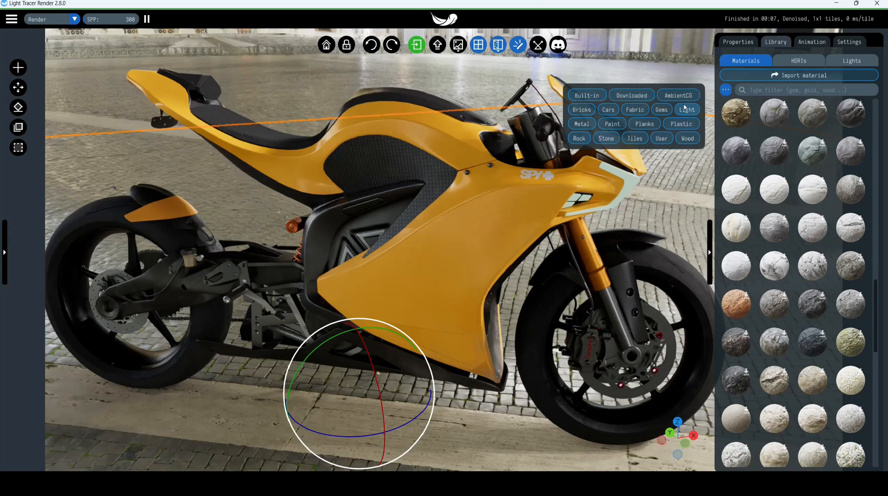
left_click(608, 109)
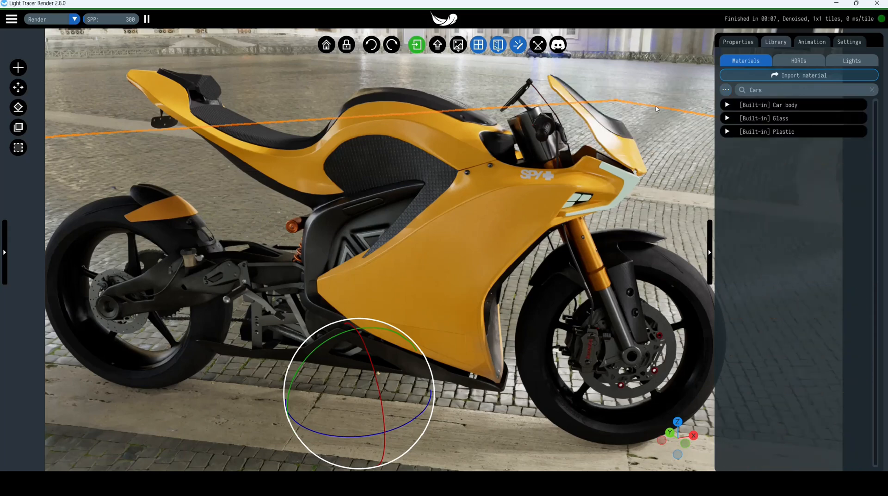
Apply the Car body carbon fiber preset to the seat panel, zooming weave scale 200% then 50%.
left_click(727, 104)
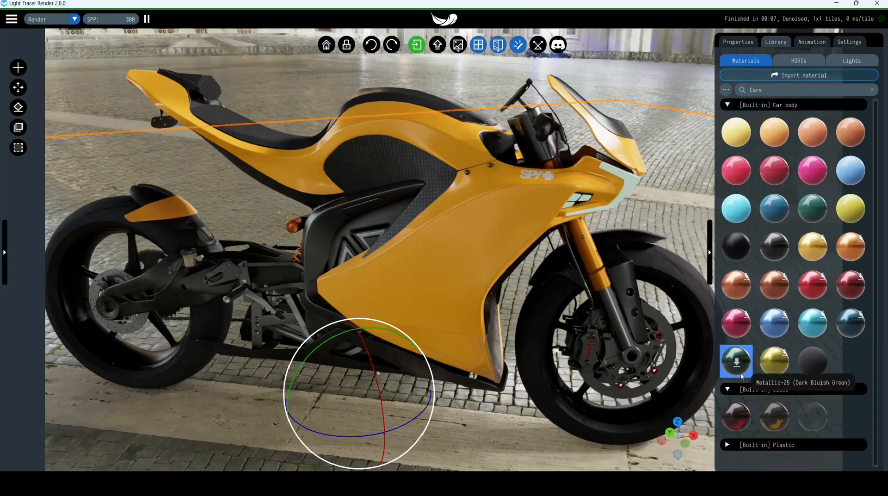
scroll("down", 3)
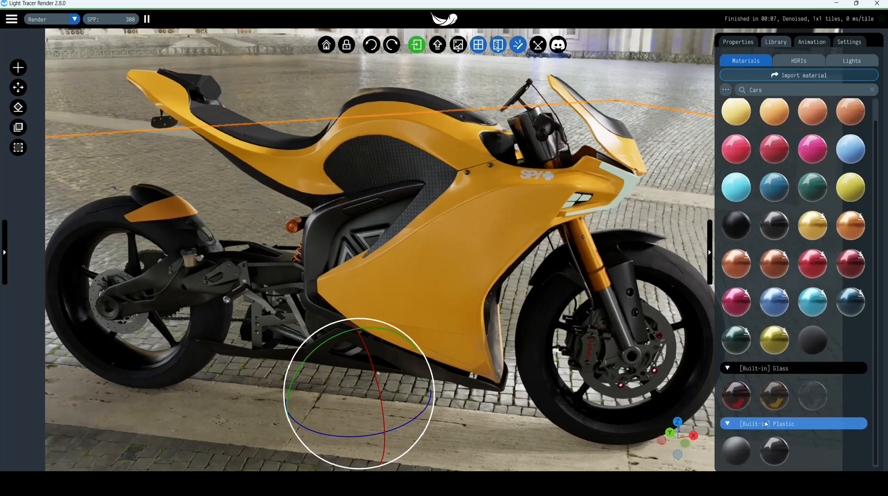
scroll("up", 3)
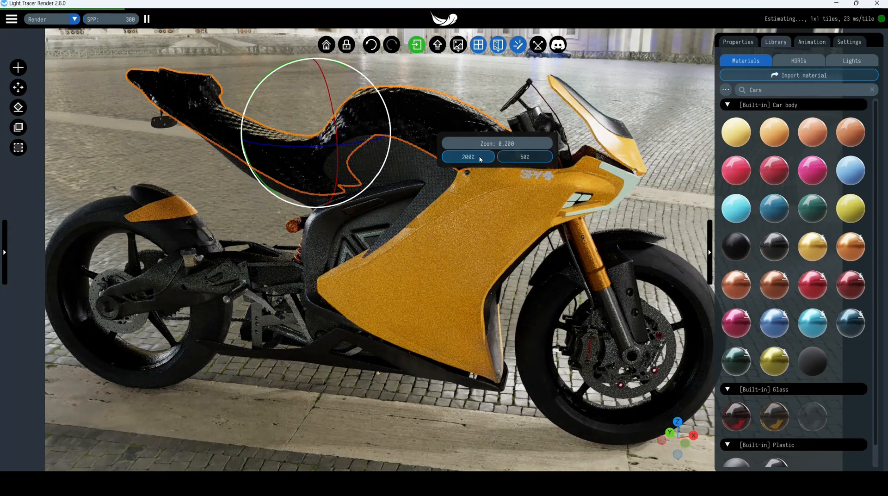
left_click(523, 156)
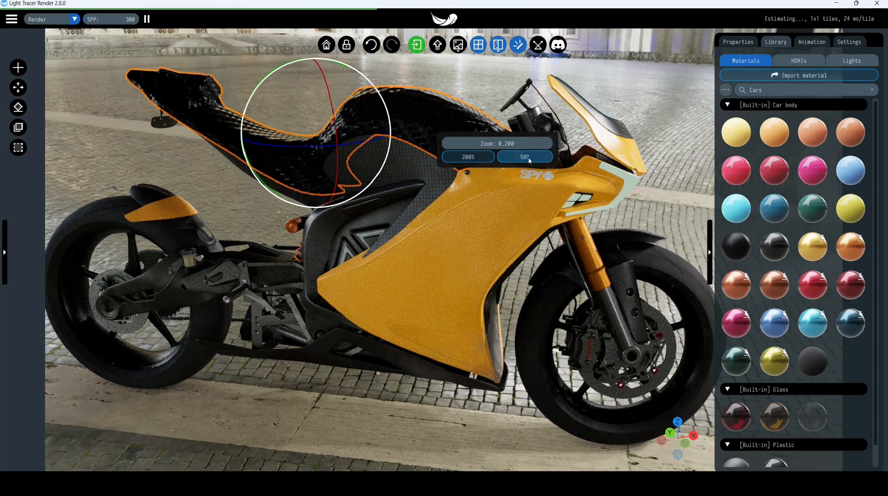
left_click(524, 157)
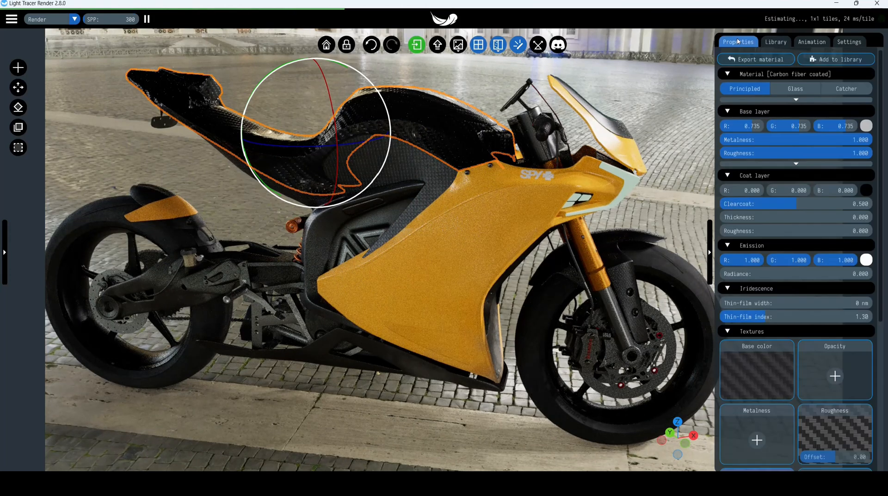
Enter 100% for both UV transform tiling fields of the carbon fibre material.
scroll("down", 3)
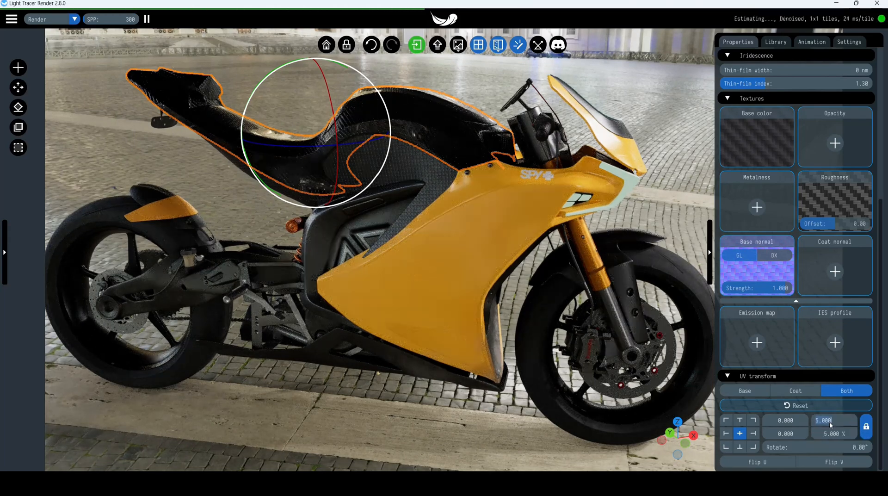
left_click(799, 405)
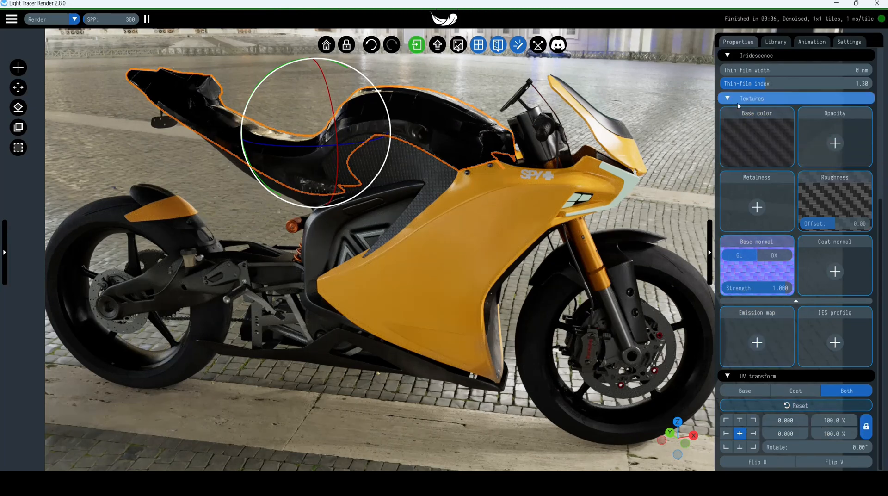
Replace the Base color map and add a Metalness texture map from the new set.
left_click(756, 136)
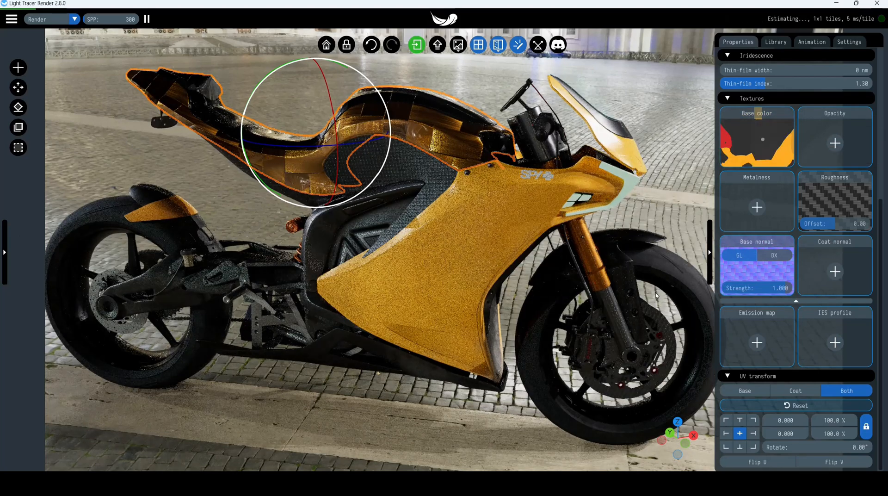
mouse_move(757, 207)
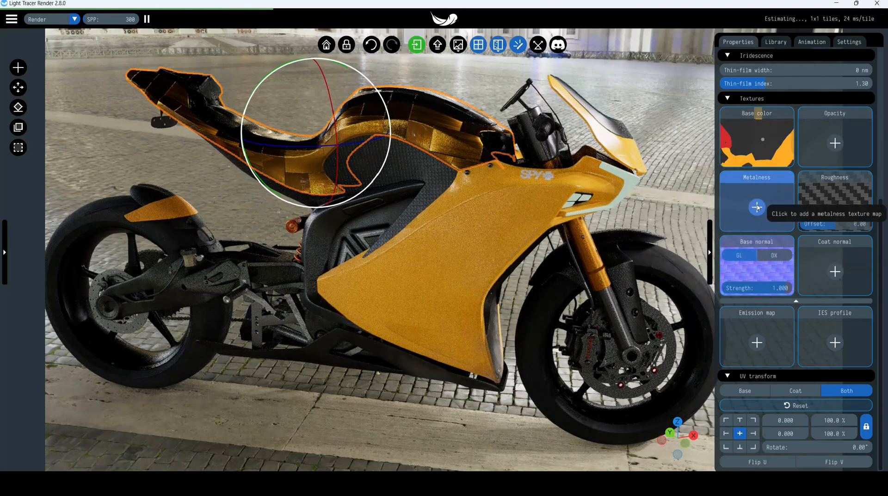
left_click(757, 207)
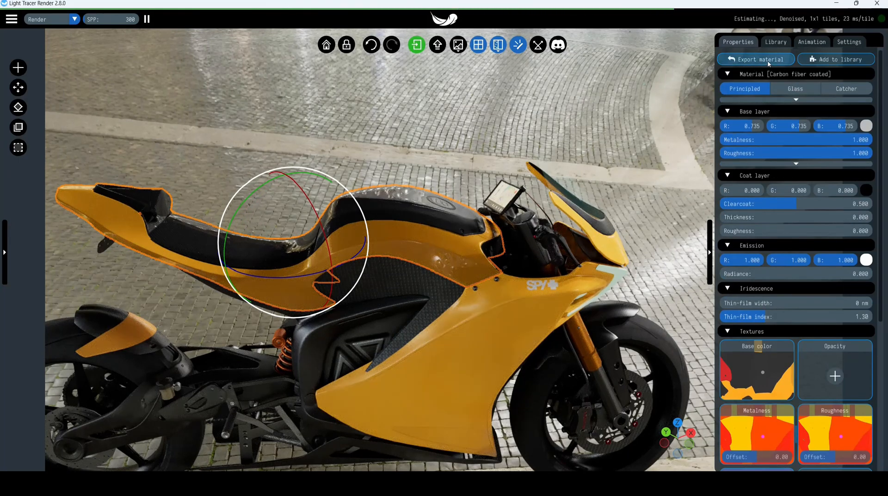
mouse_move(836, 59)
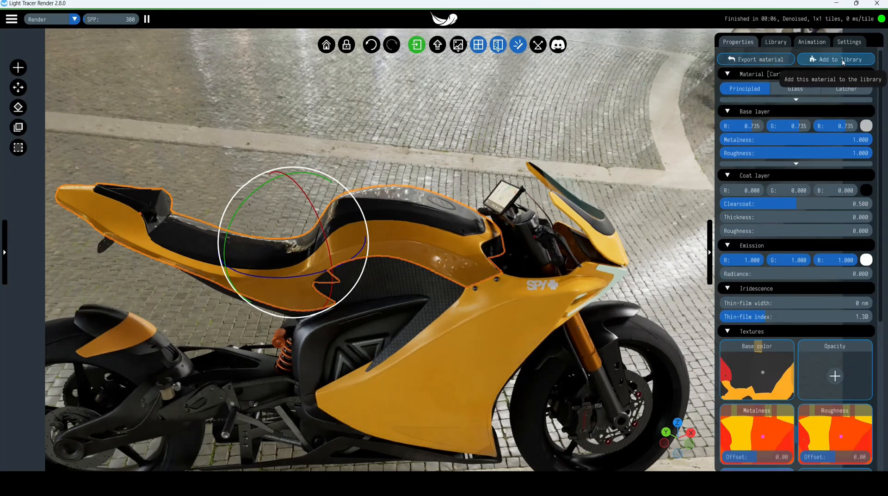
Add the material to the [Built-in] Car body library as Carbon fiber coated.
left_click(835, 59)
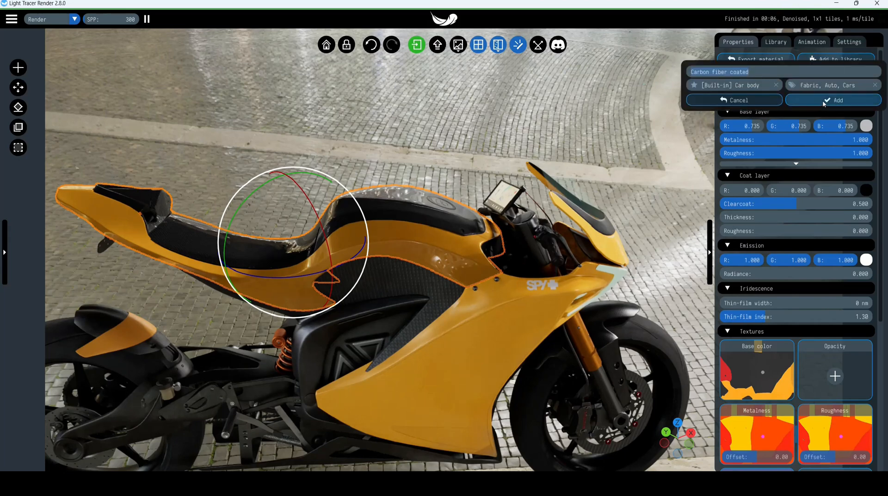
left_click(833, 100)
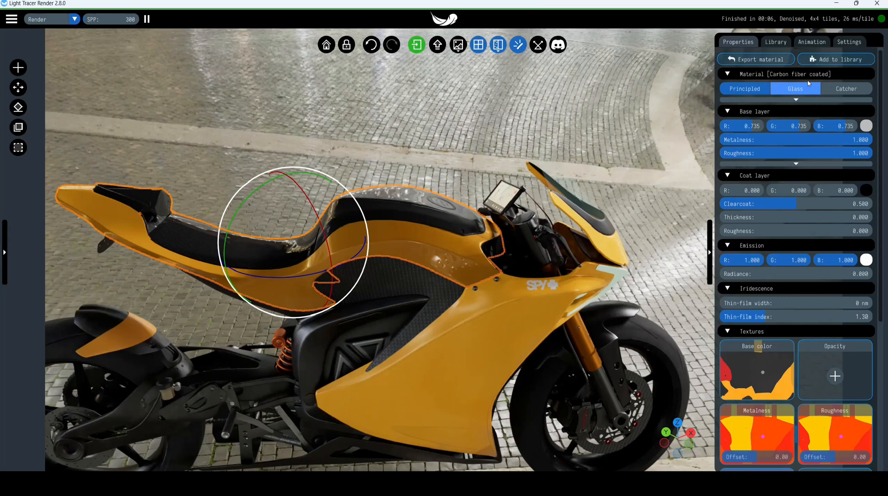
left_click(775, 42)
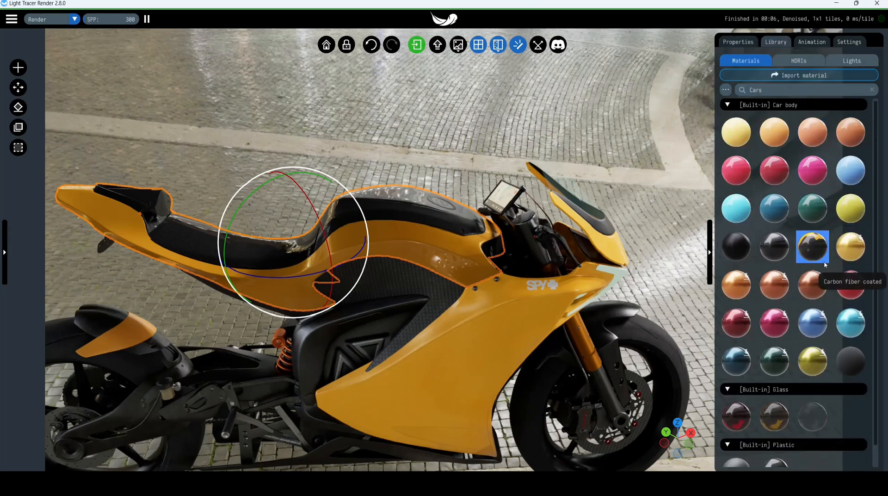
mouse_move(524, 322)
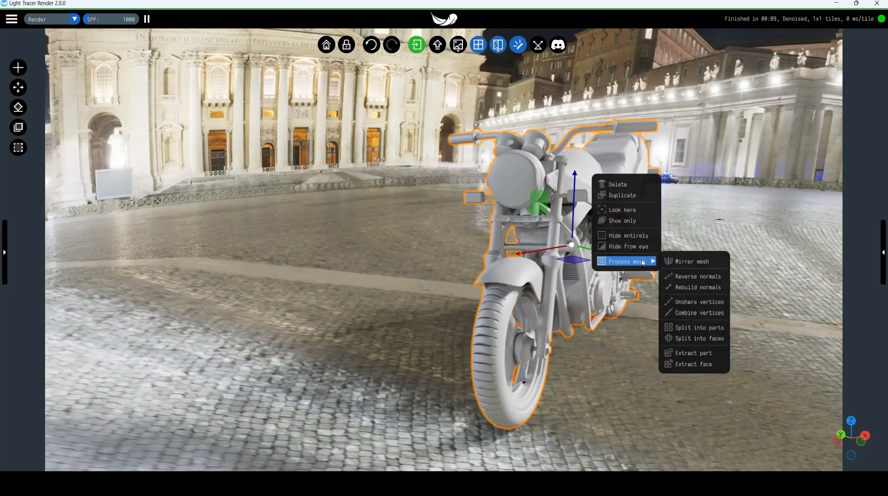
mouse_move(697, 327)
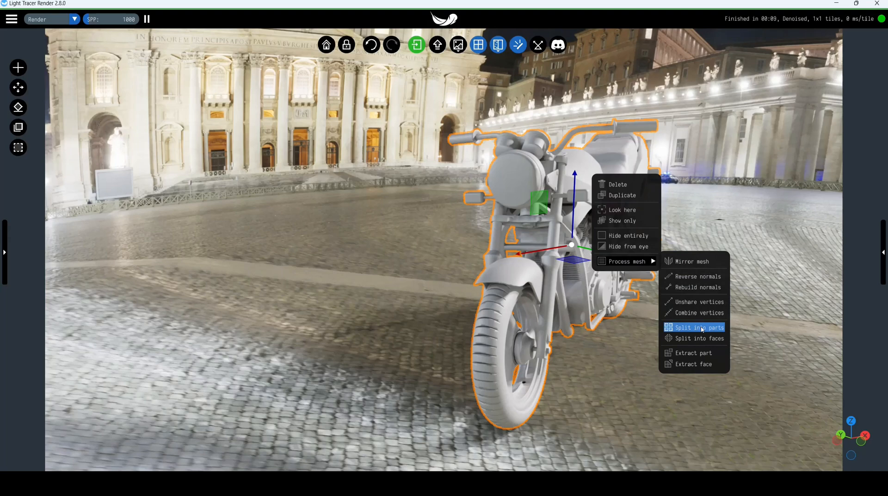
Run Process mesh > Split into parts on the motorcycle and perform it.
left_click(697, 327)
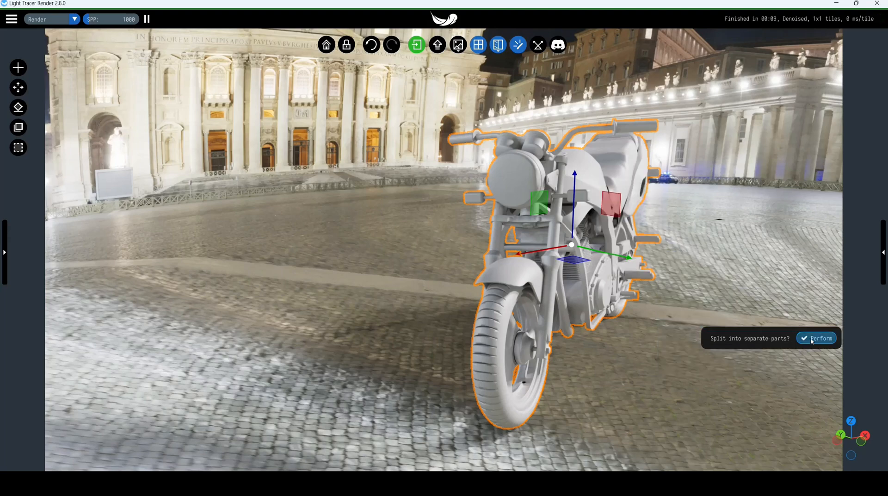
left_click(817, 338)
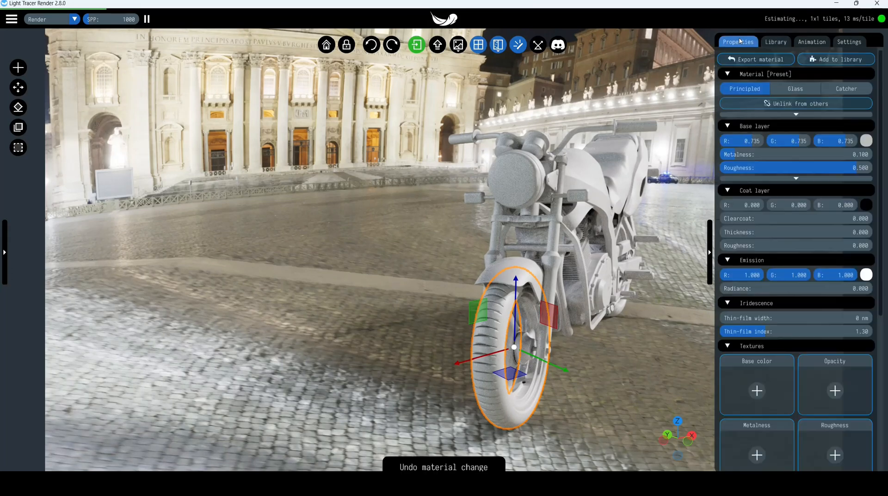
Select the headlight part and browse the material presets for an LED Lights material.
left_click(776, 42)
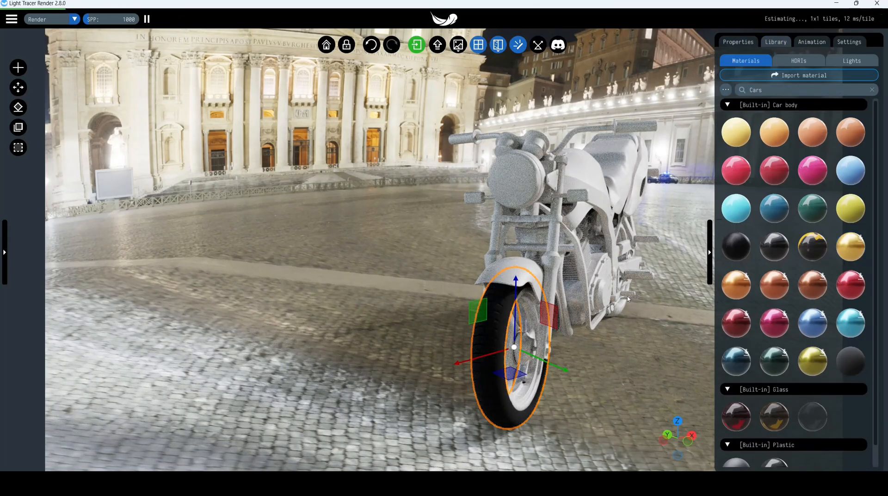
left_click(776, 42)
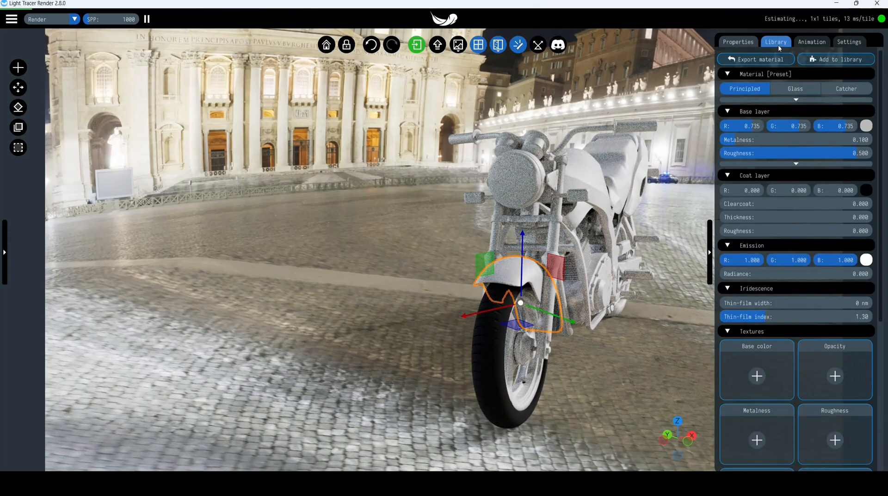
left_click(775, 42)
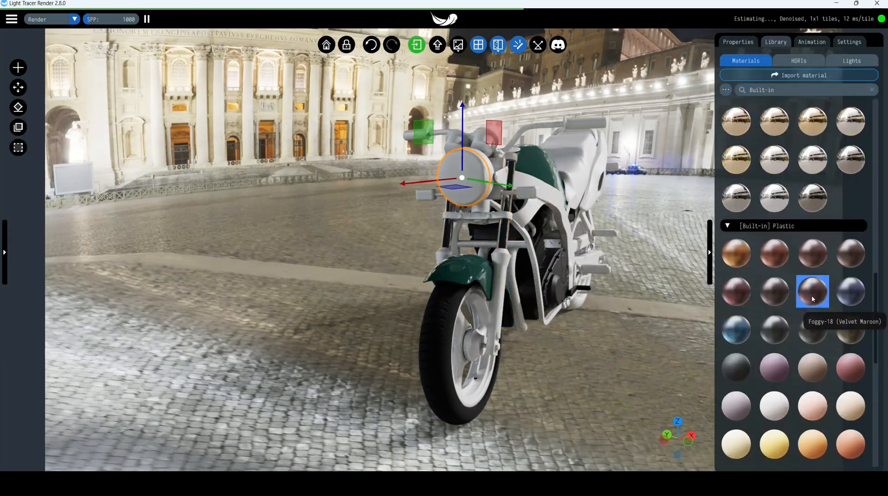
scroll("down", 3)
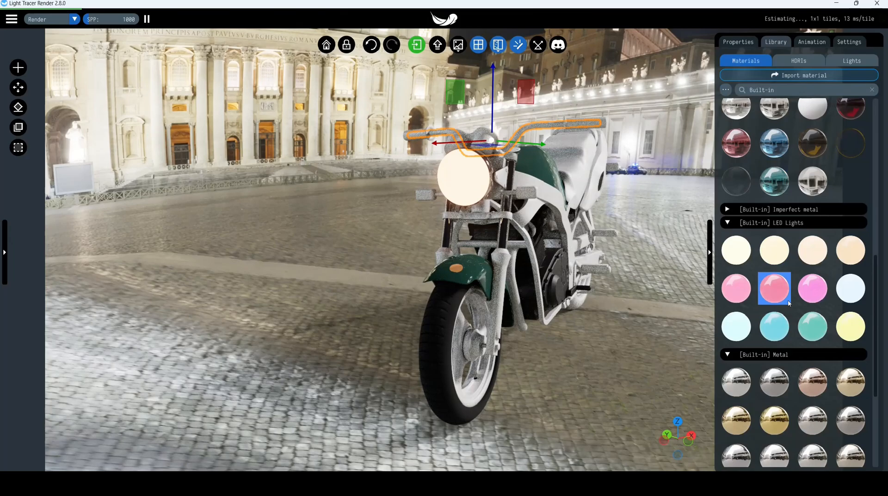